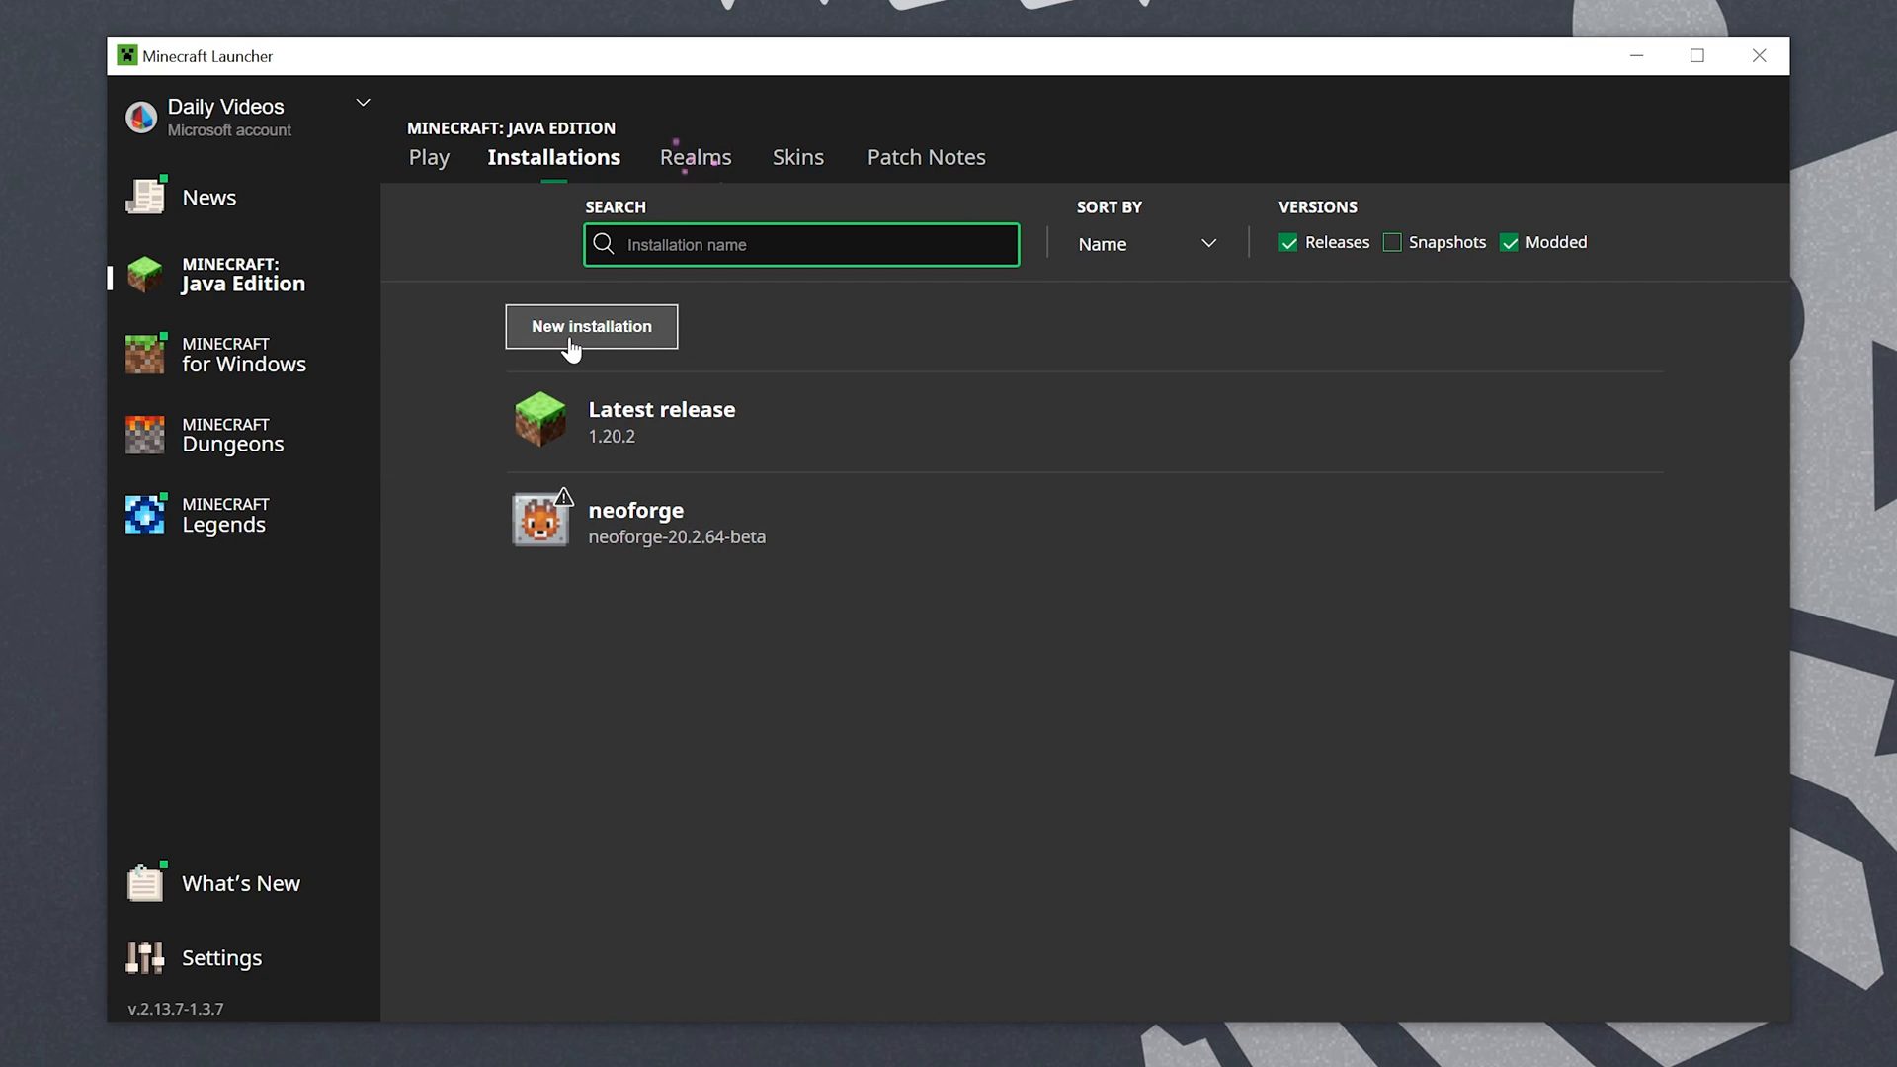
Start a new launcher installation and select its Name field, leaving version at Latest release 1.20.2.
click(592, 326)
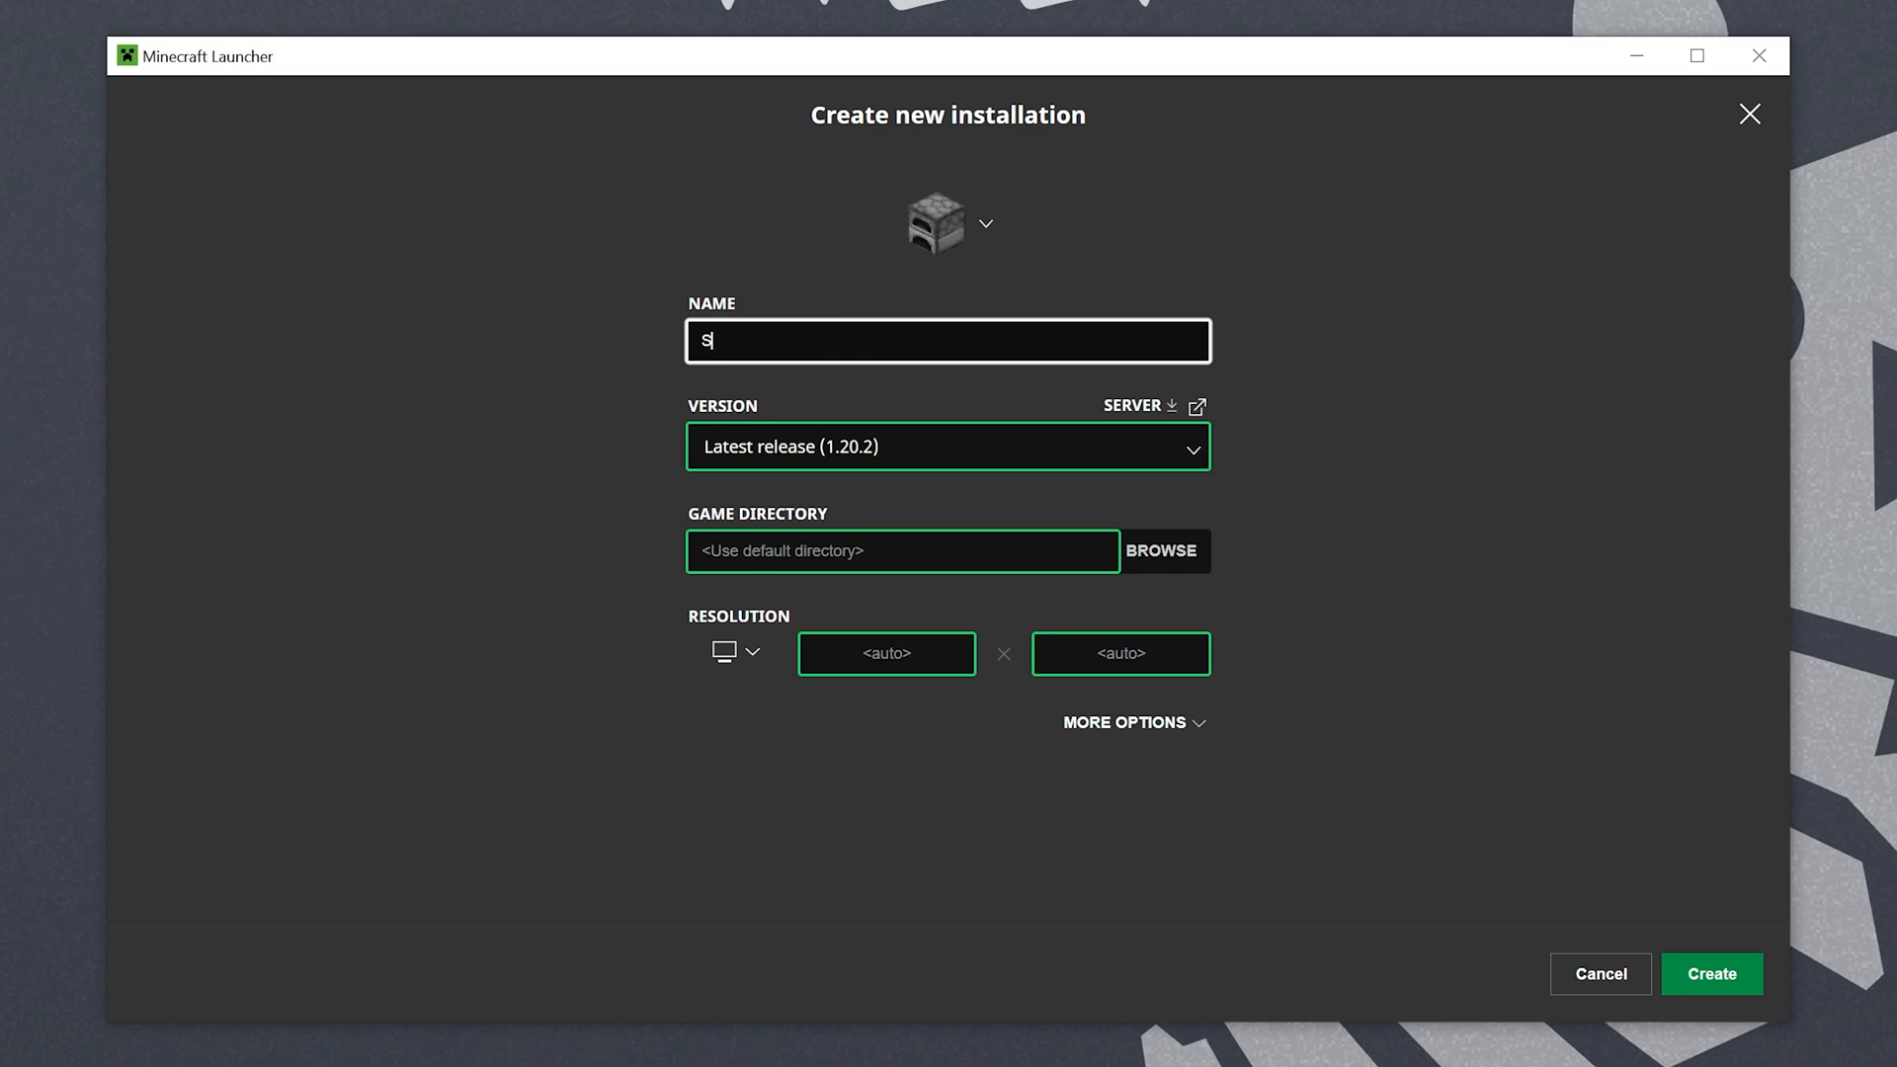
click(948, 446)
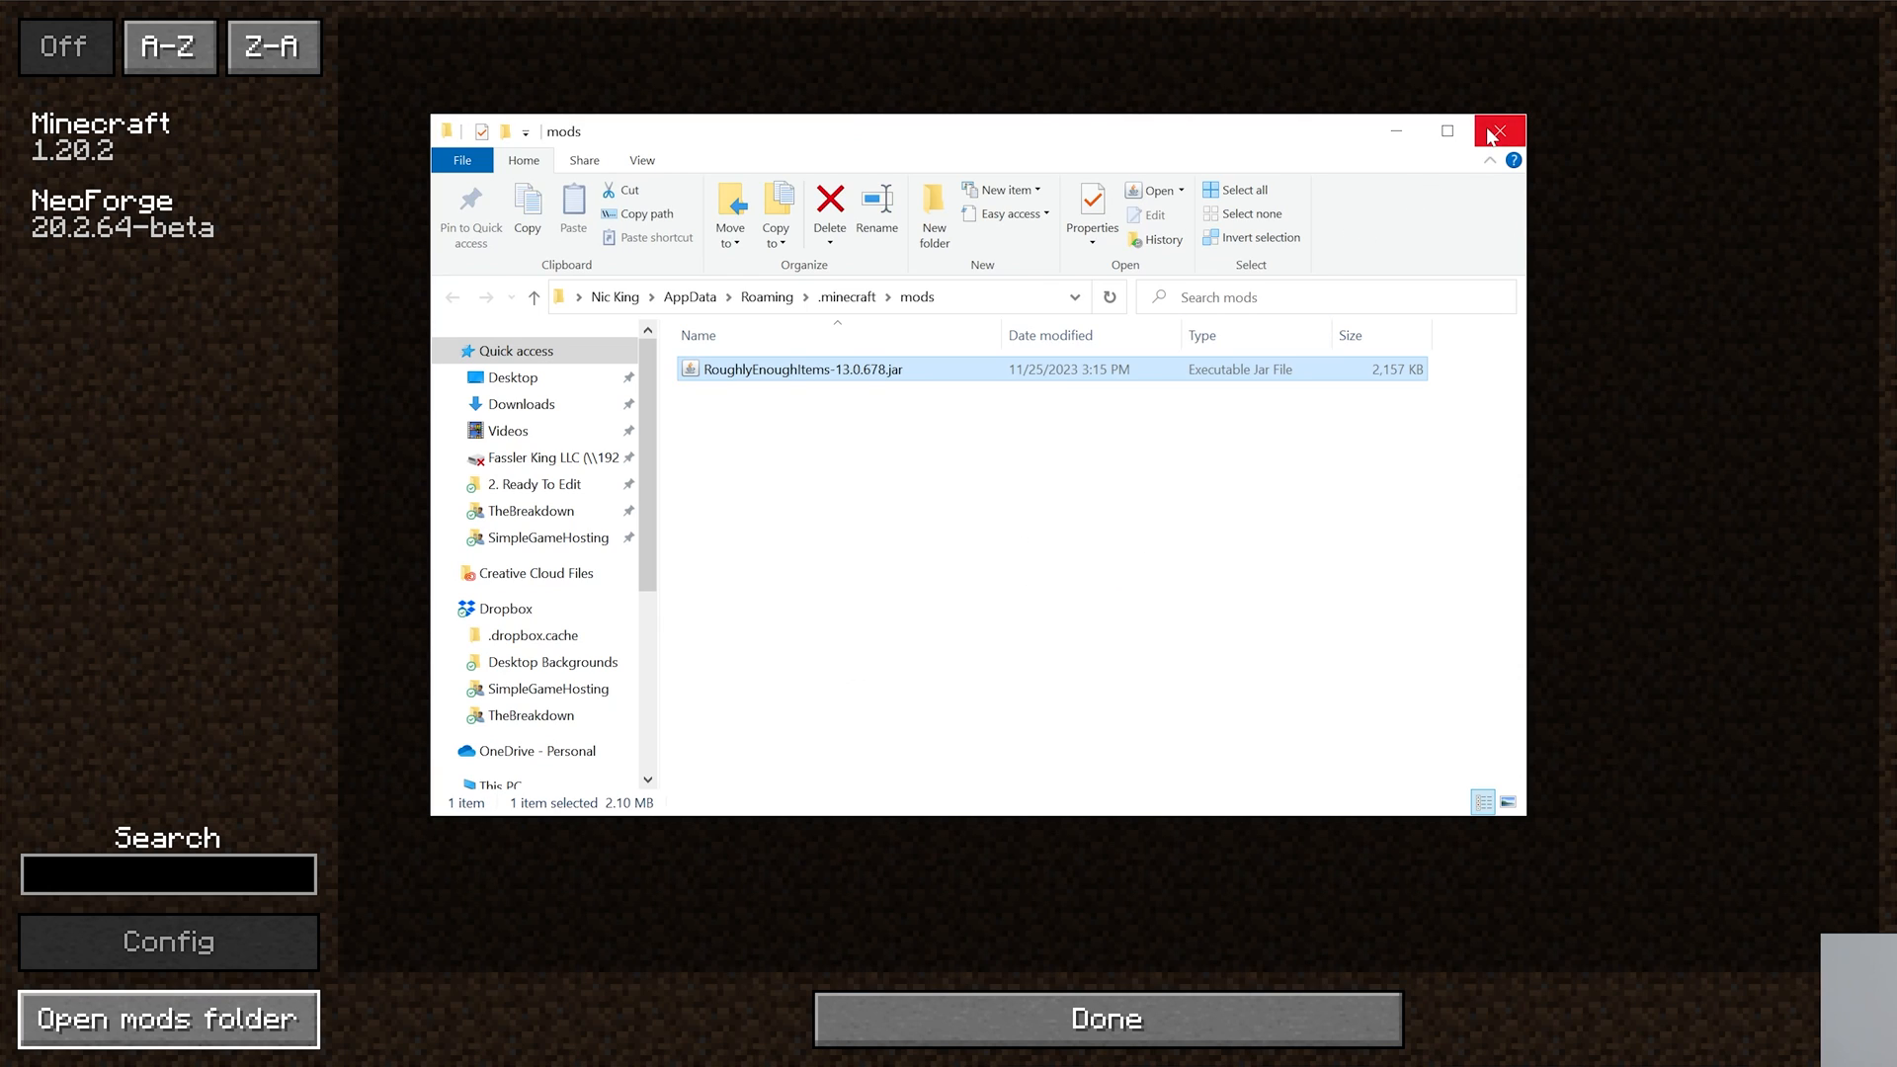
click(1499, 130)
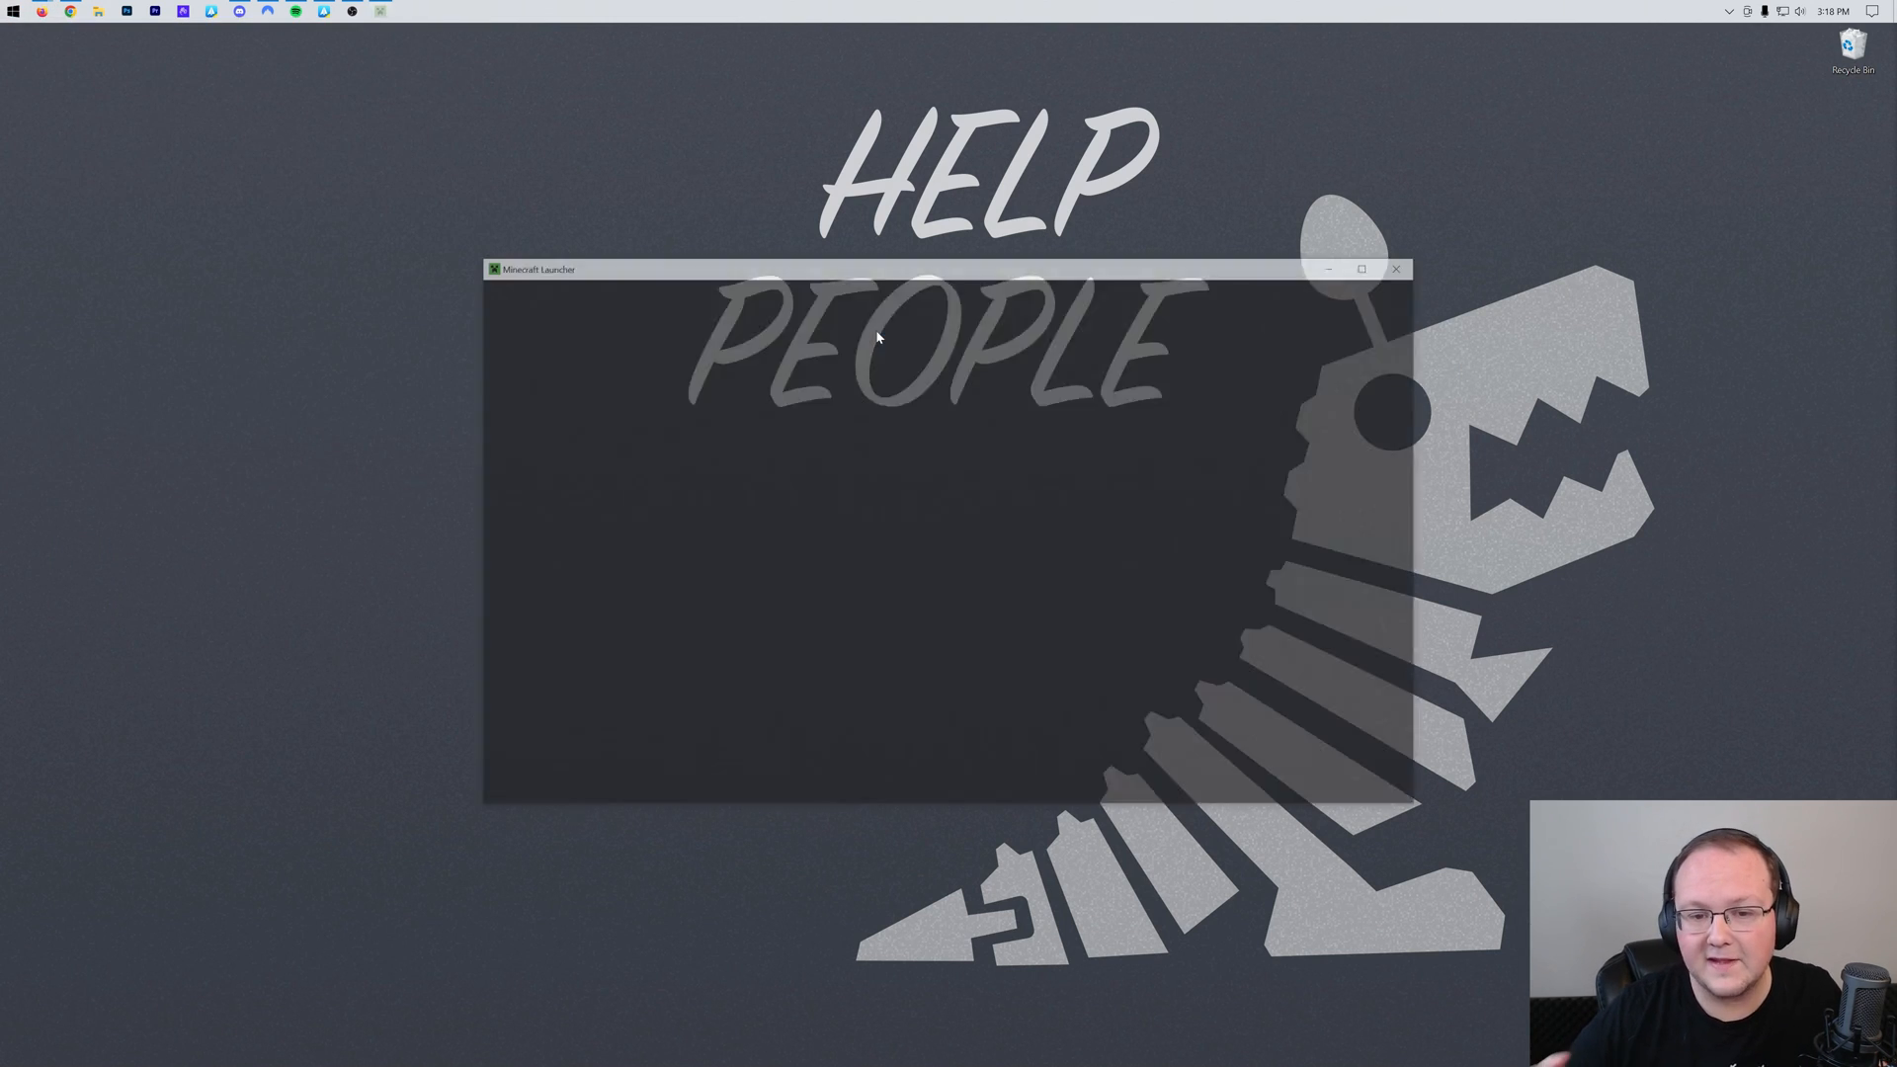